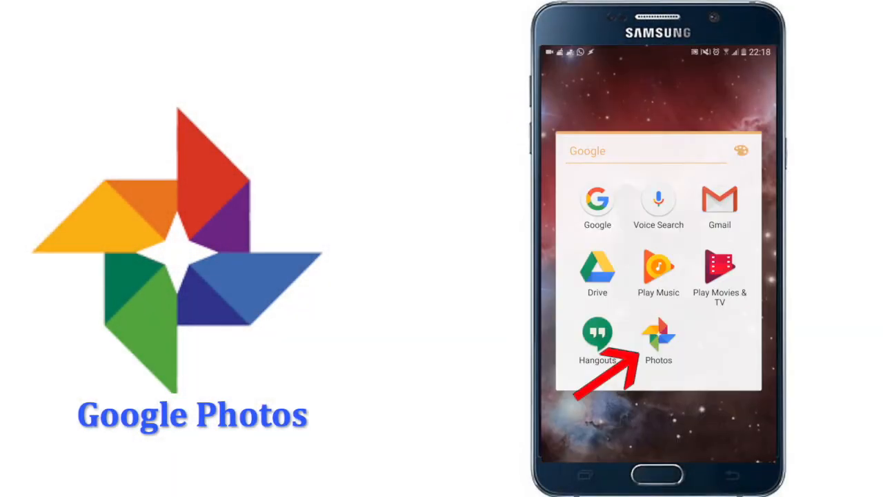
Launch Google Photos from the Google folder and browse the December photo grid
click(658, 337)
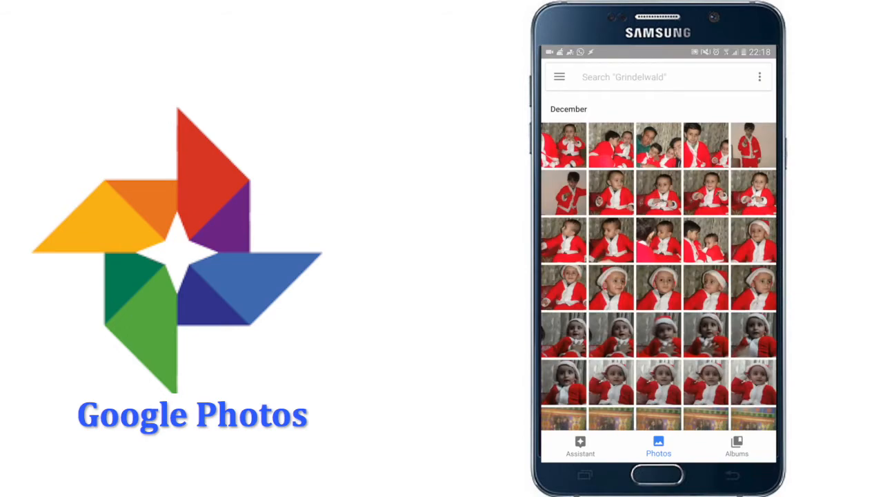
scroll(down, 3)
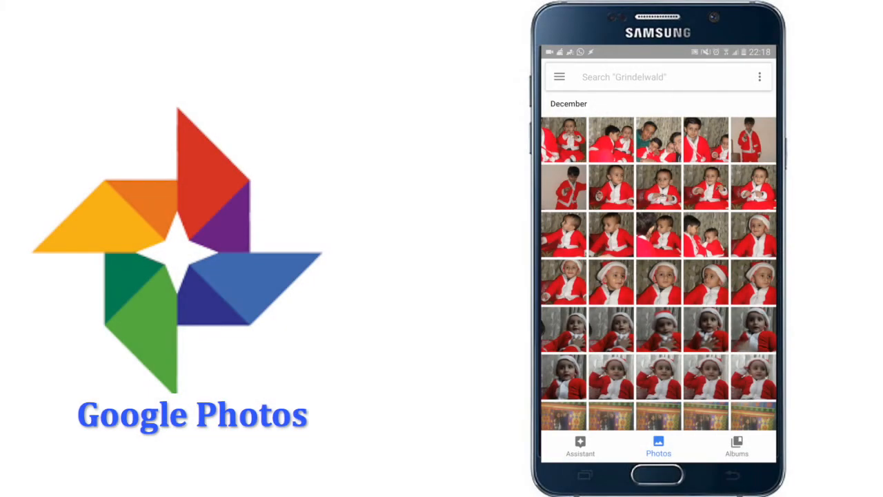
Reach Settings via the side menu and bring up Free up device storage for 326 items
click(558, 76)
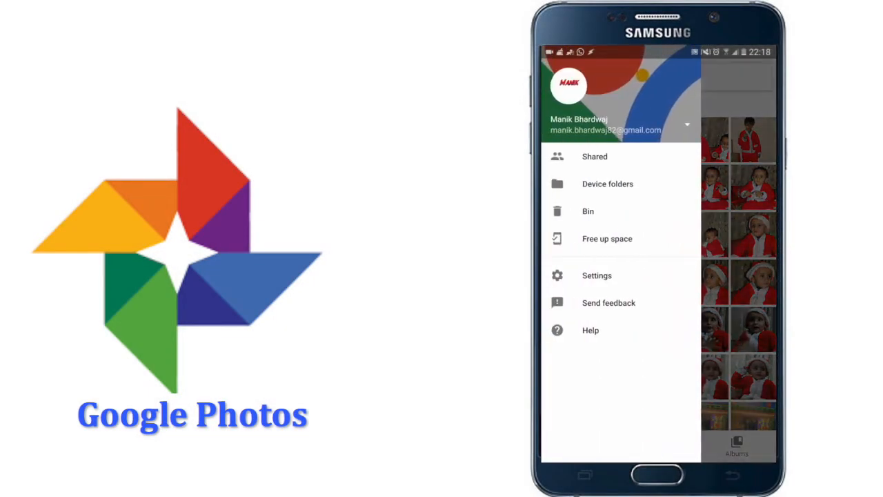
click(597, 275)
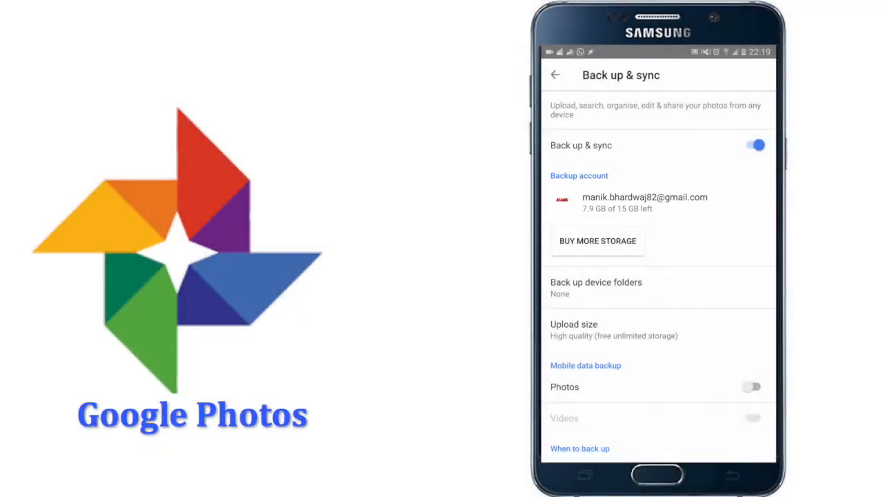
click(556, 74)
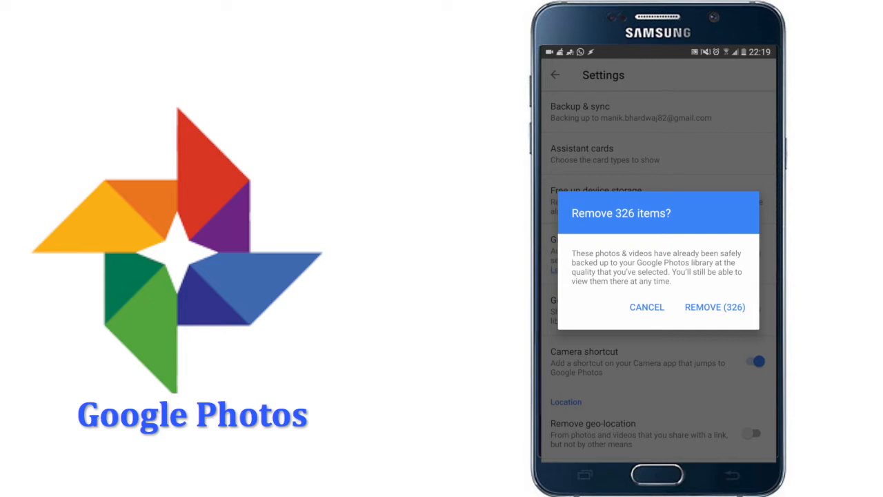
Confirm REMOVE (326), then review Back up & sync upload size, keeping High quality
click(715, 307)
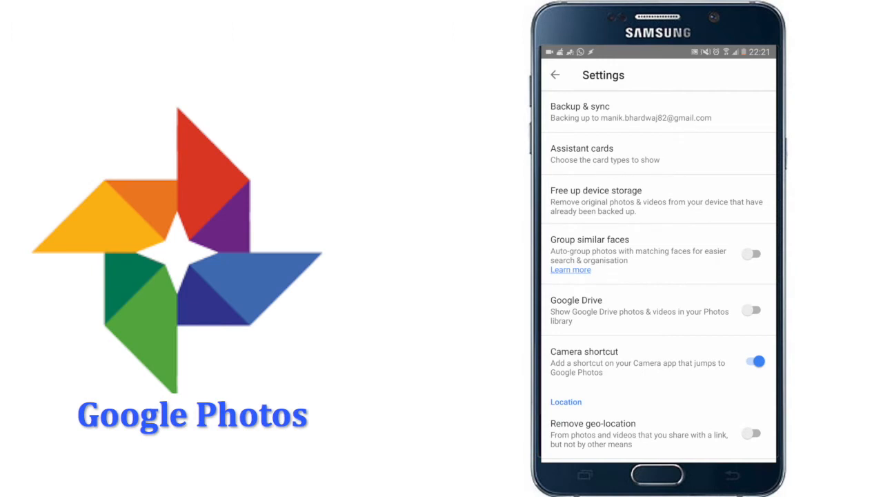
click(580, 111)
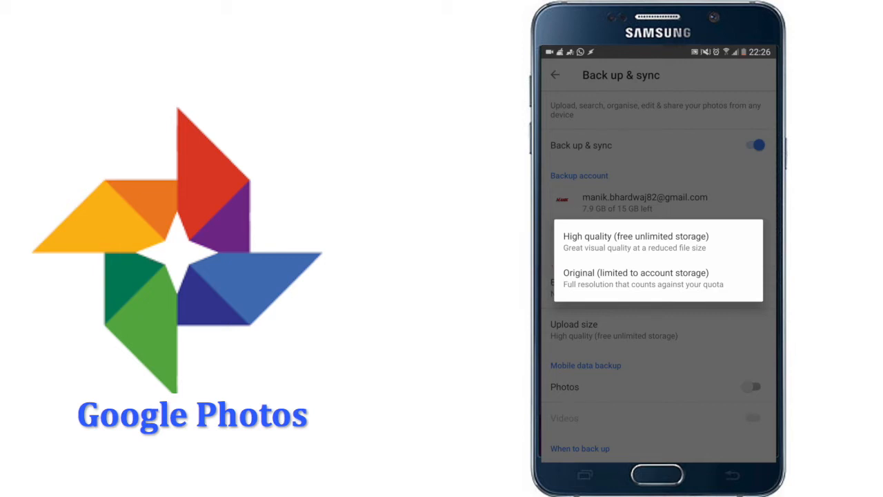
click(555, 75)
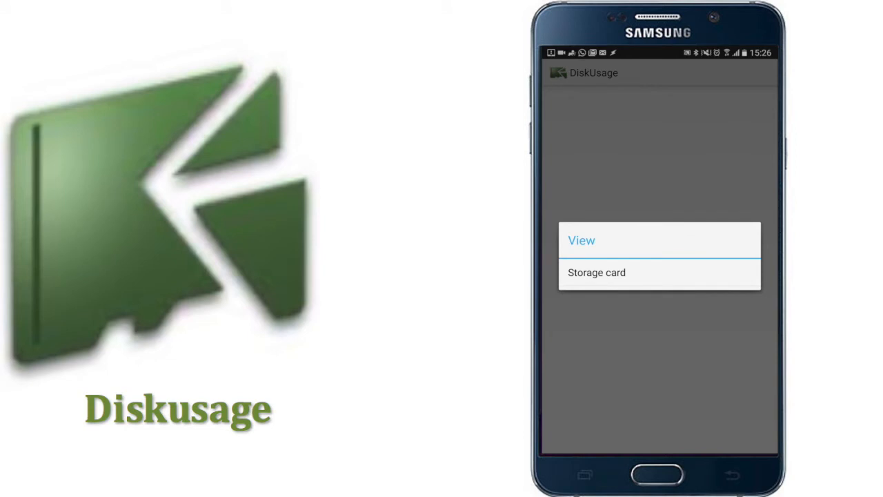
Map the storage card, then drill into the media folder and its Download folder
click(596, 273)
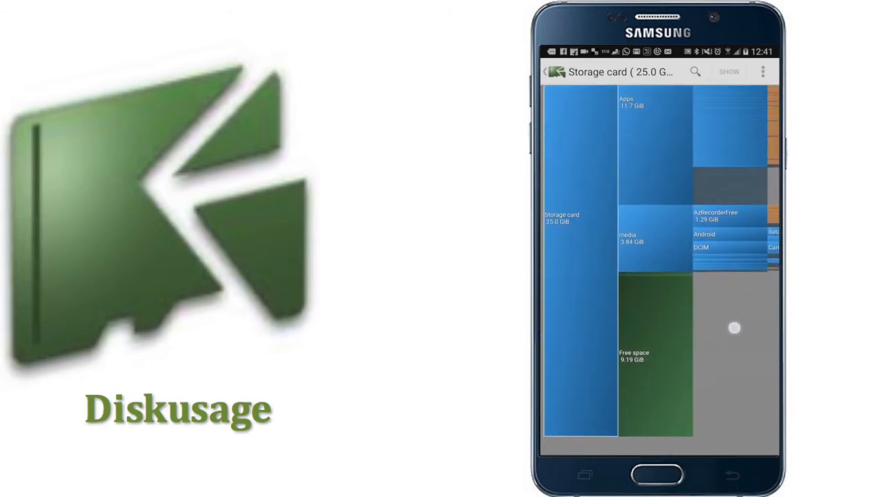
click(636, 241)
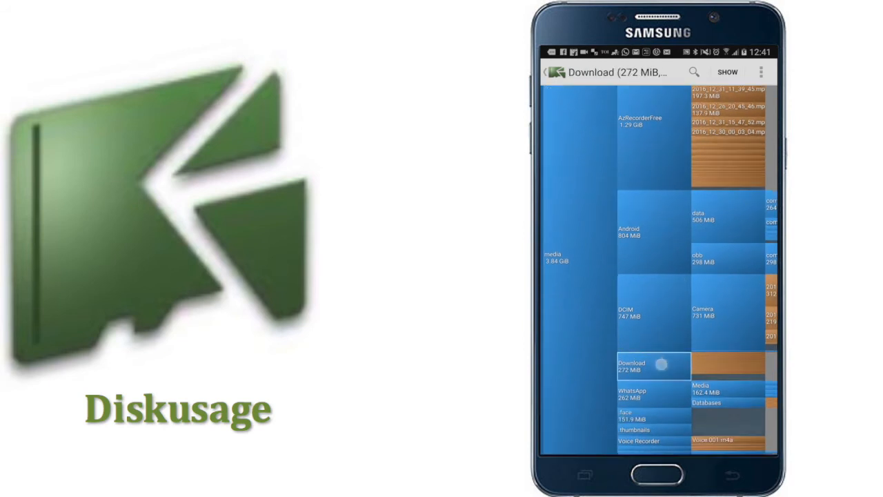
click(650, 366)
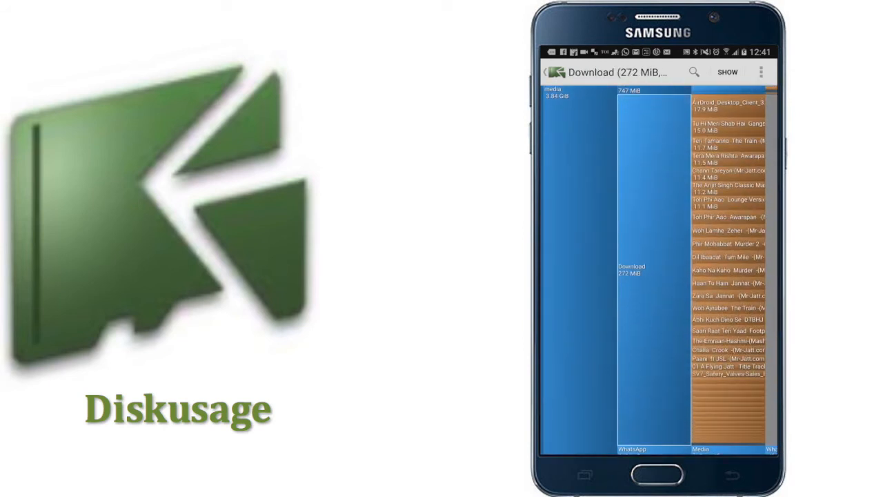
Inspect the AirDroid installer and Tu Hi Meri Shab Hai files, then return to media
click(727, 105)
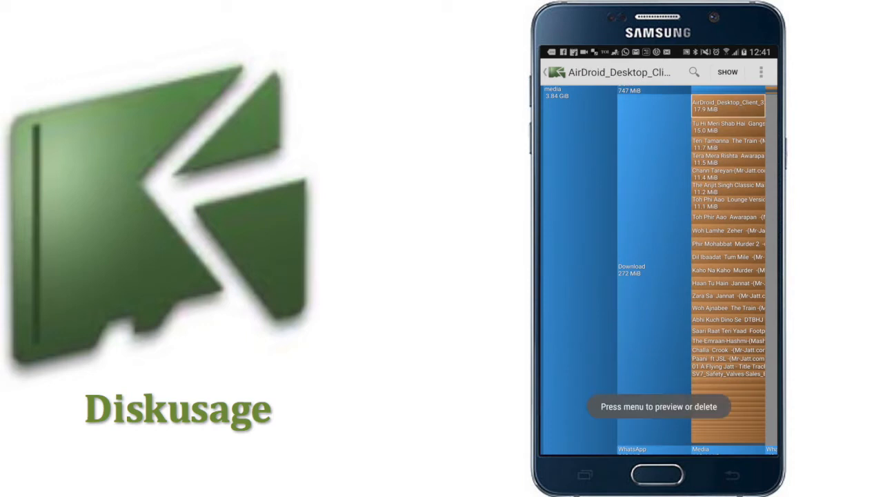
click(726, 127)
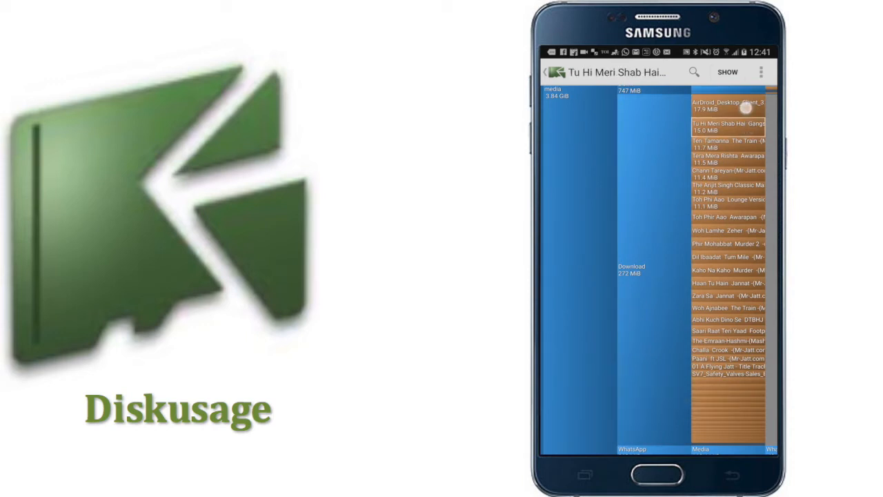
click(547, 71)
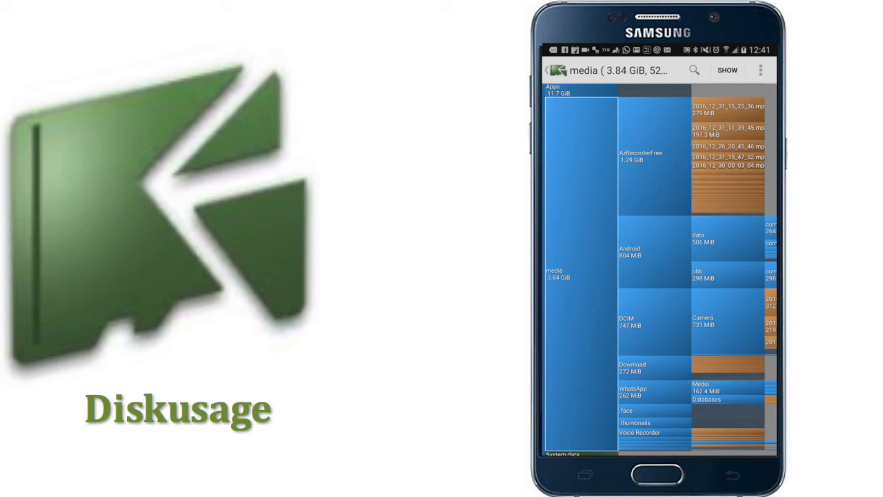
Delete AirDroid_Desktop_Client_3.3.2.0.exe from the Download folder and confirm
click(632, 368)
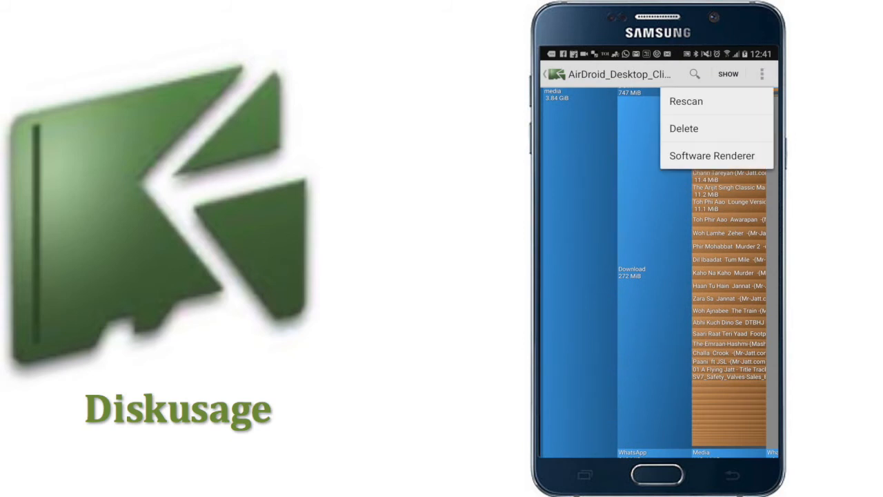
click(684, 129)
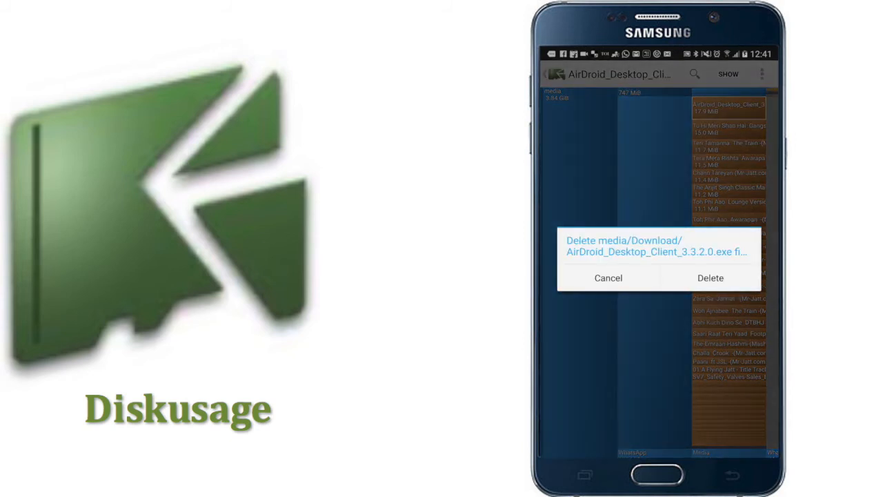
click(711, 277)
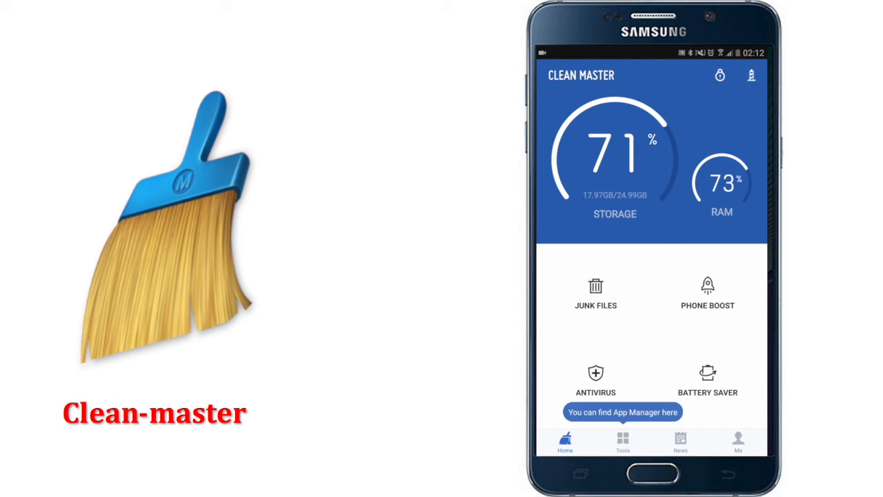
Scan Junk Files and clean the 3.02GB of suggested junk
click(595, 294)
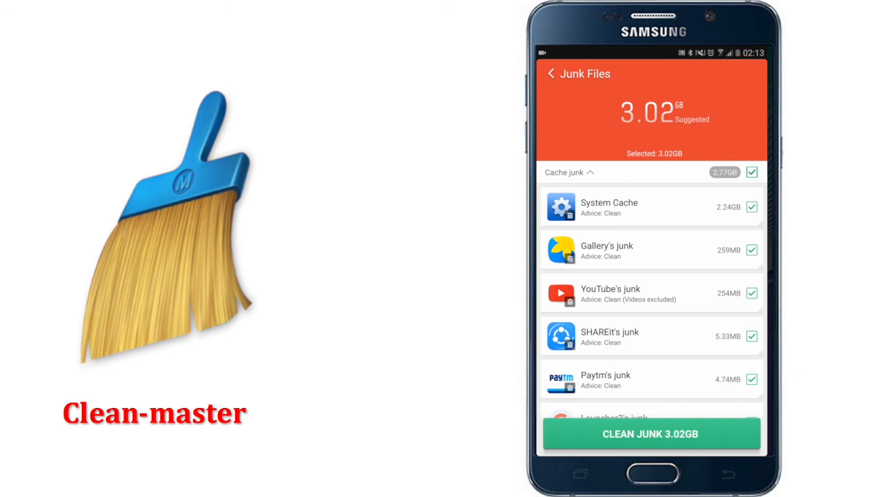
click(652, 434)
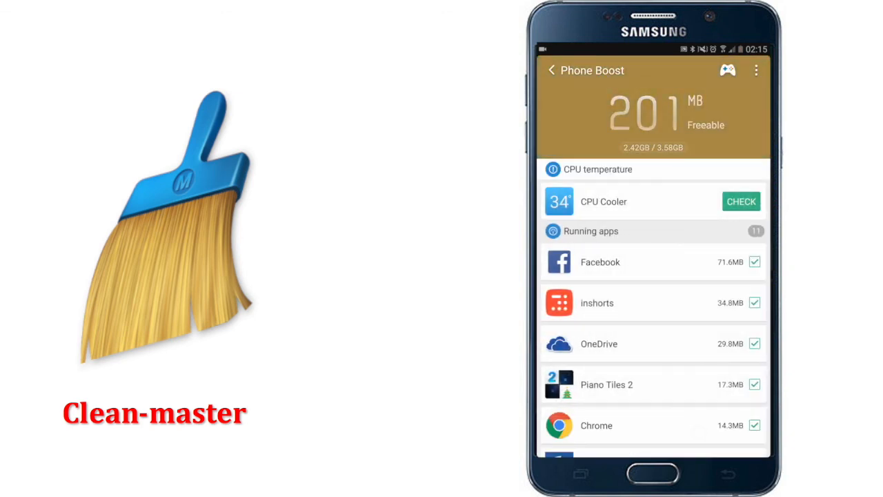
Boost memory by closing the 11 running apps, freeing about 7.0%
click(653, 114)
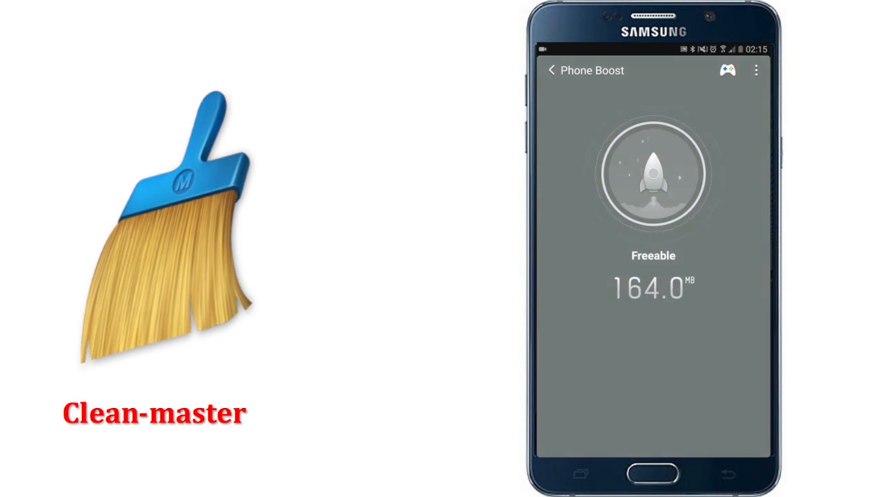
click(652, 174)
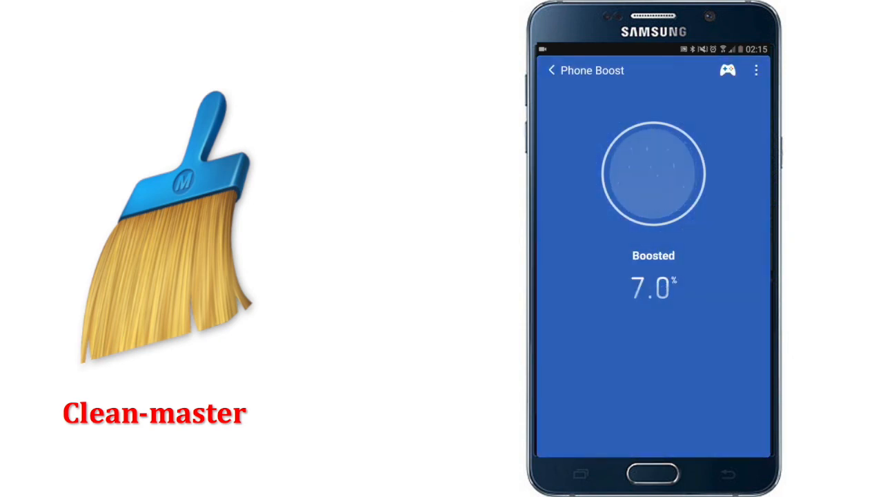